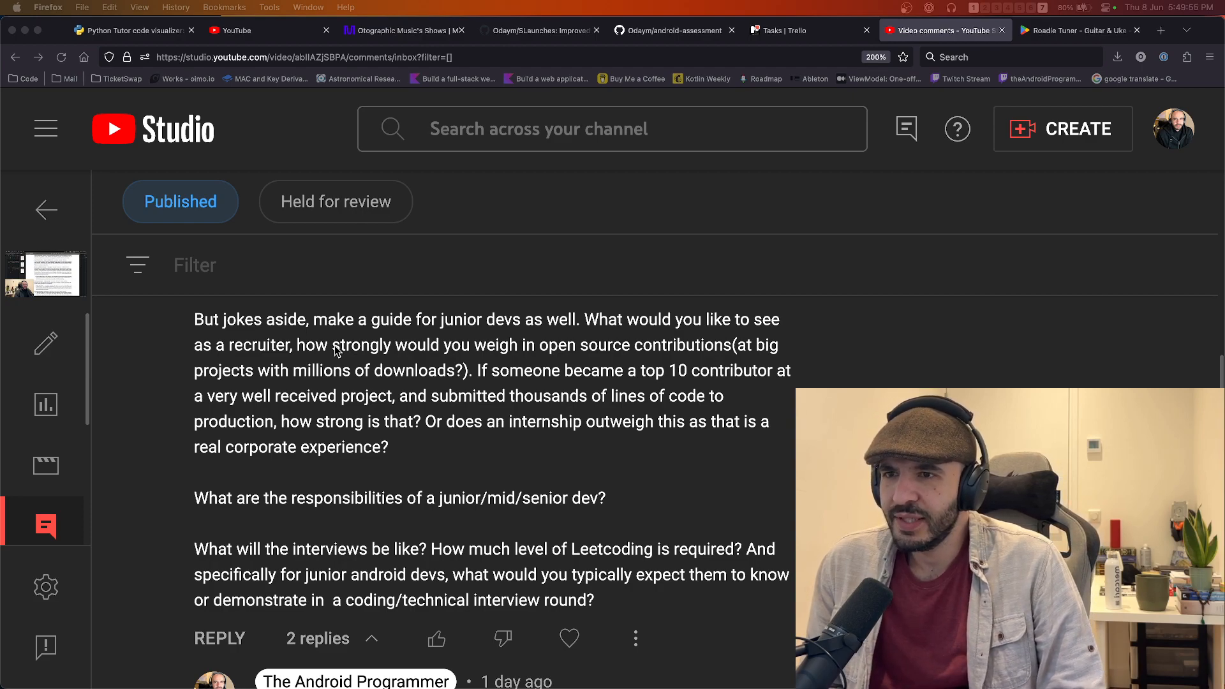
pyautogui.moveTo(477, 353)
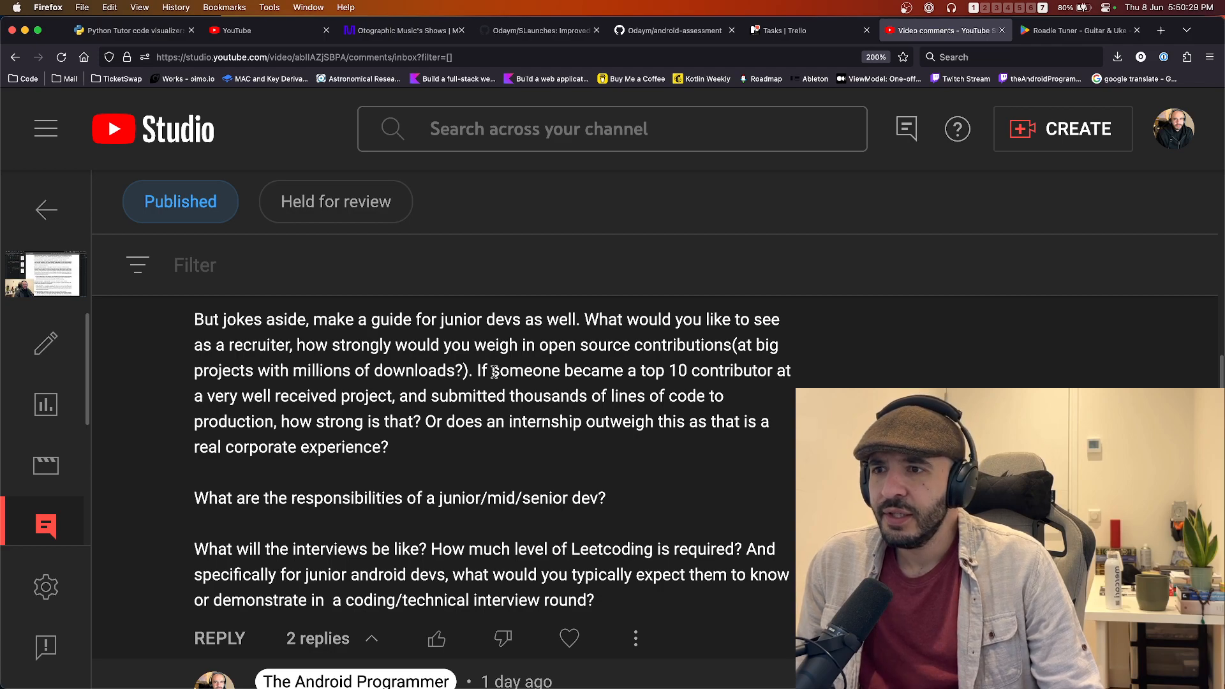
pyautogui.moveTo(680, 376)
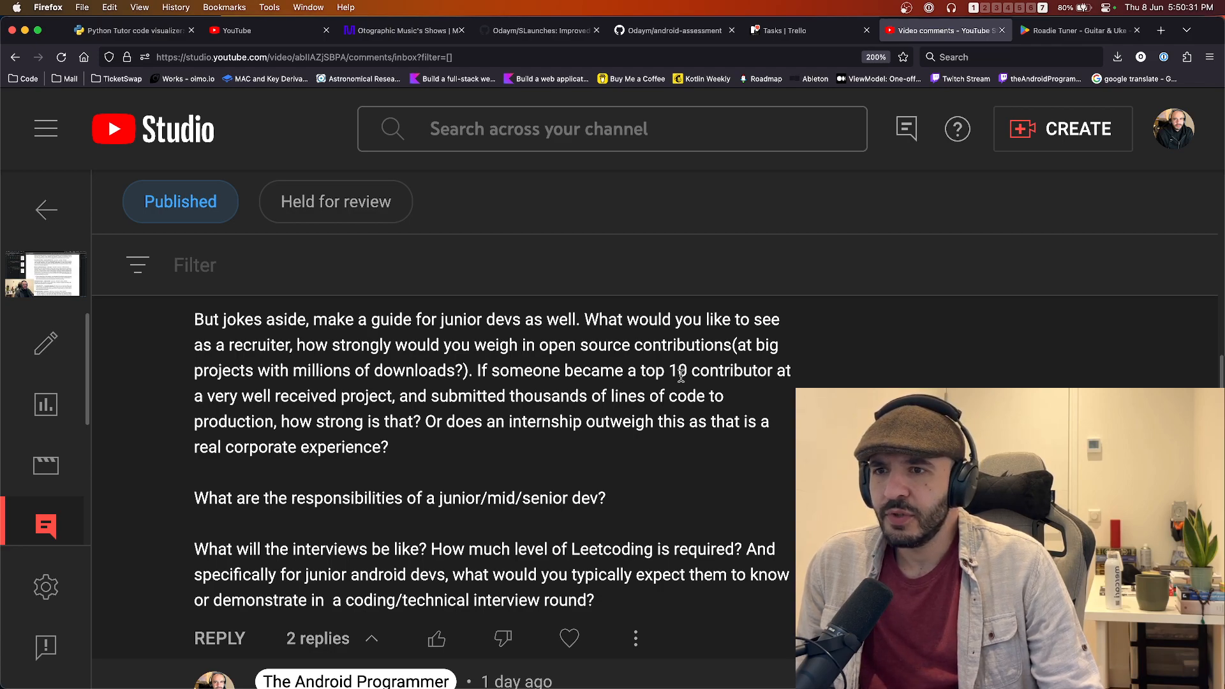
pyautogui.moveTo(480, 399)
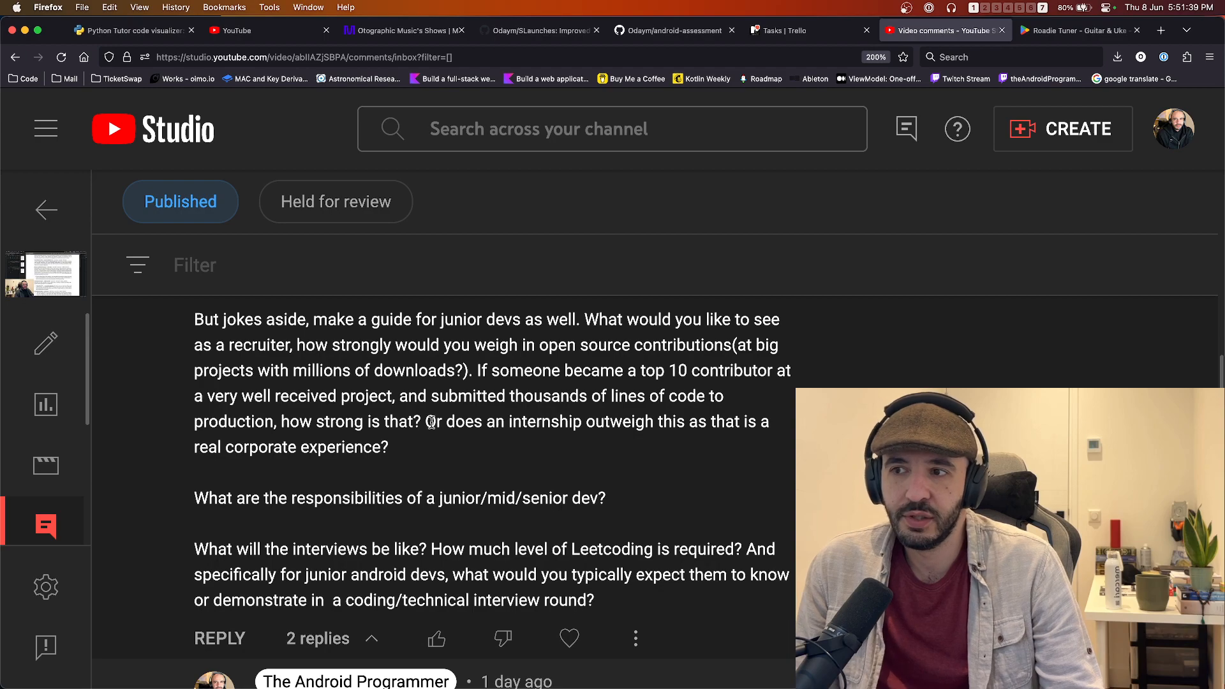
pyautogui.moveTo(429, 439)
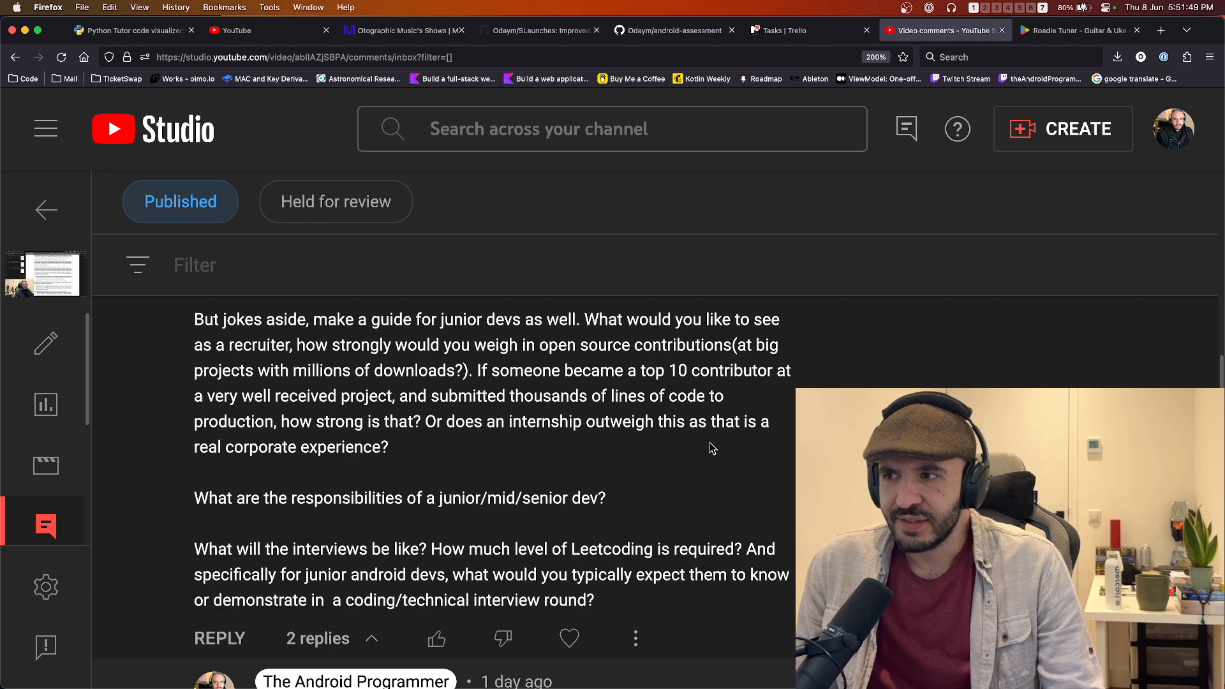
pyautogui.moveTo(380, 466)
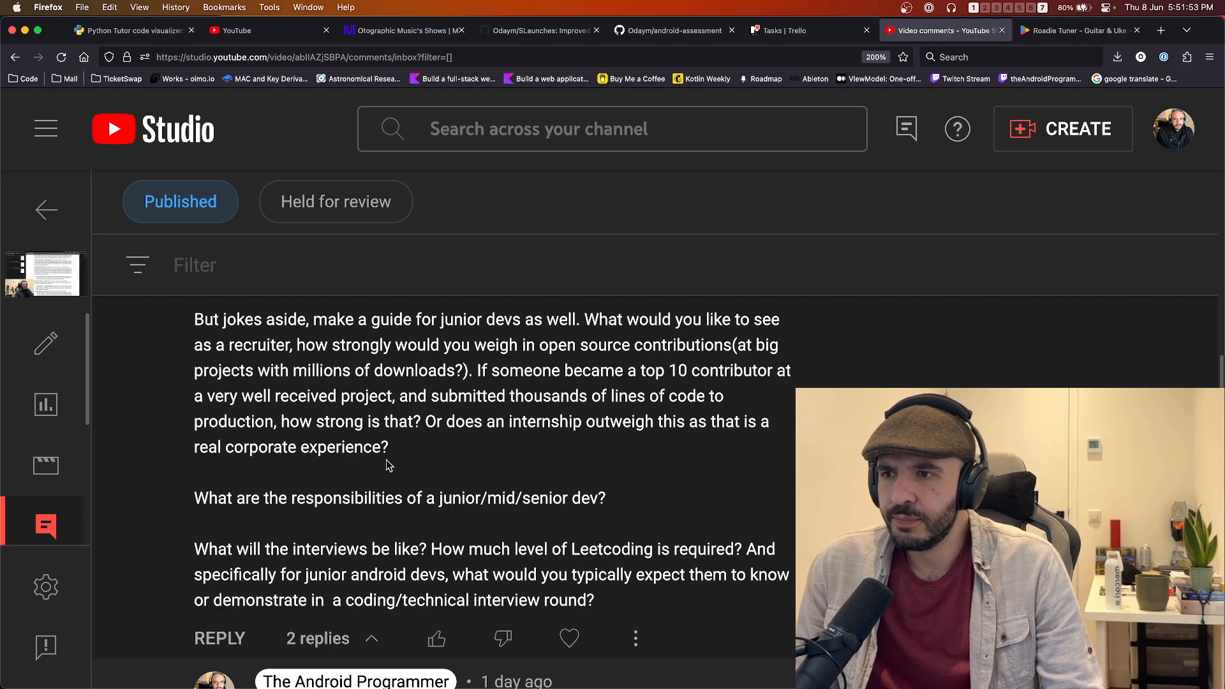
pyautogui.moveTo(525, 448)
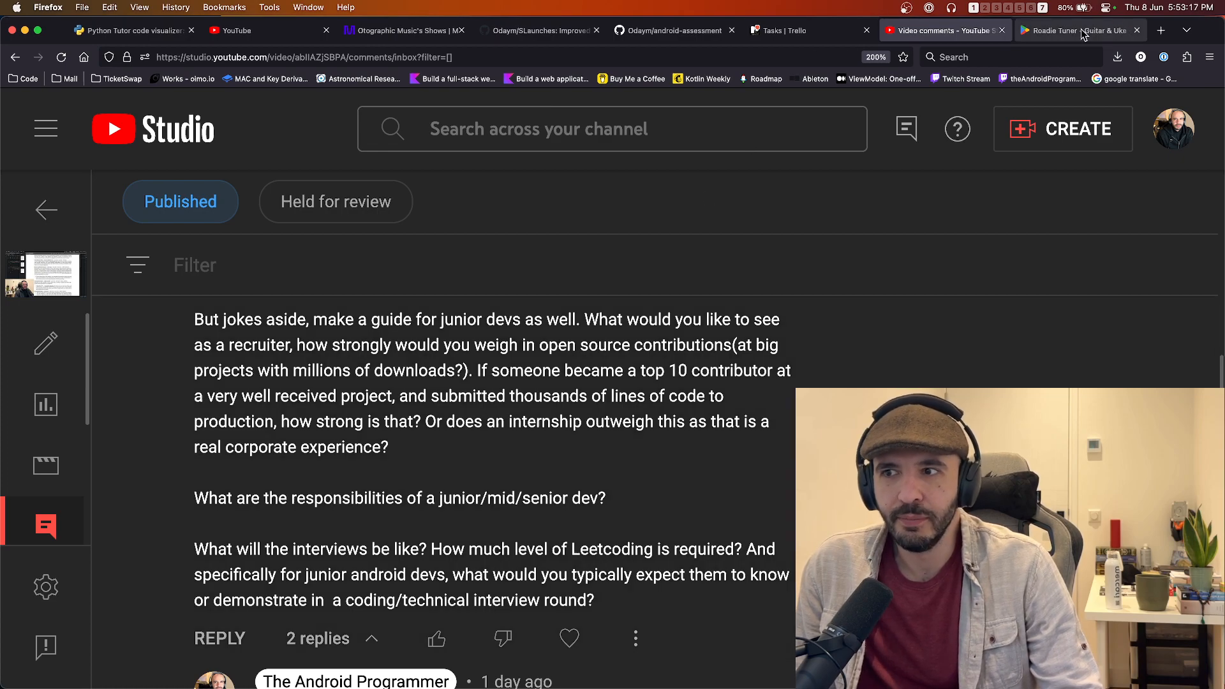
# Browse the Roadie Tuner Play Store listing's screenshots, description and data safety, then return to Studio comments
pyautogui.click(1078, 30)
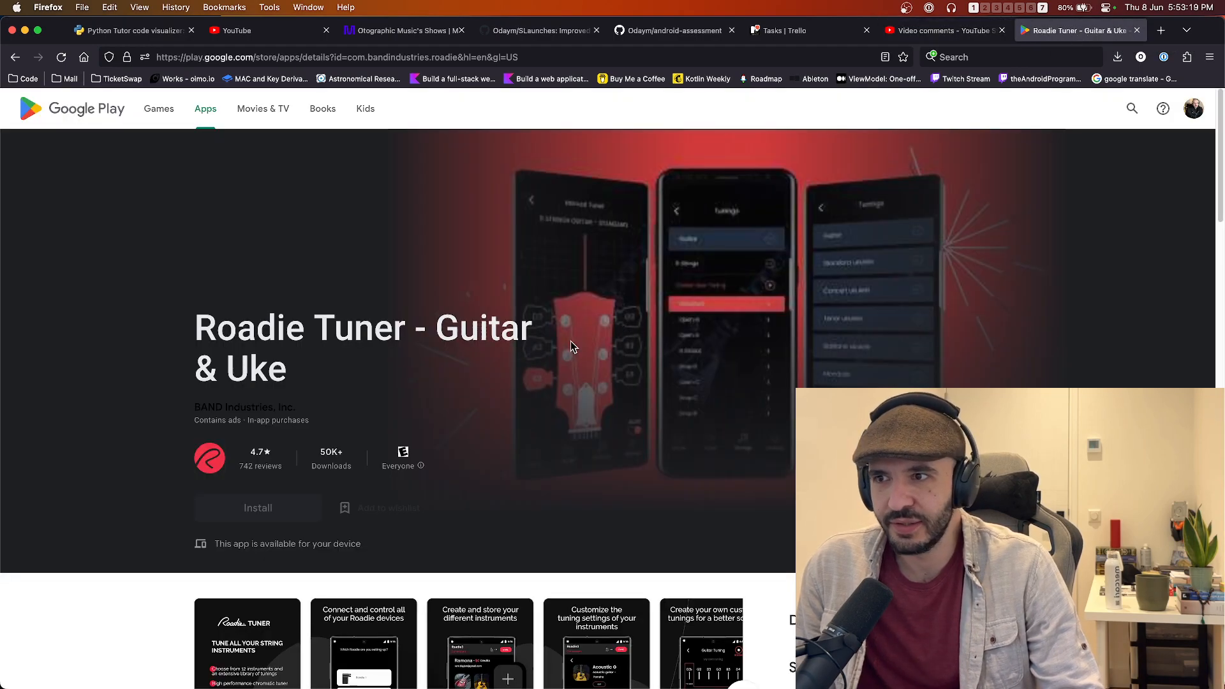
pyautogui.scroll(-3)
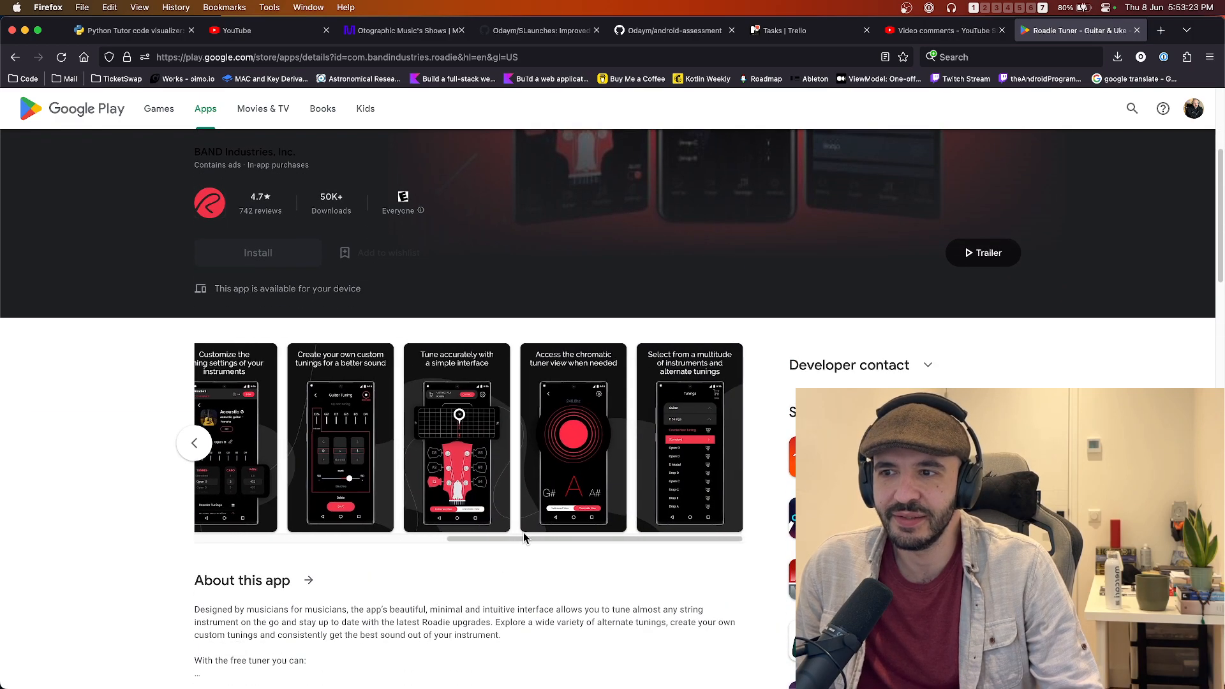
pyautogui.click(193, 443)
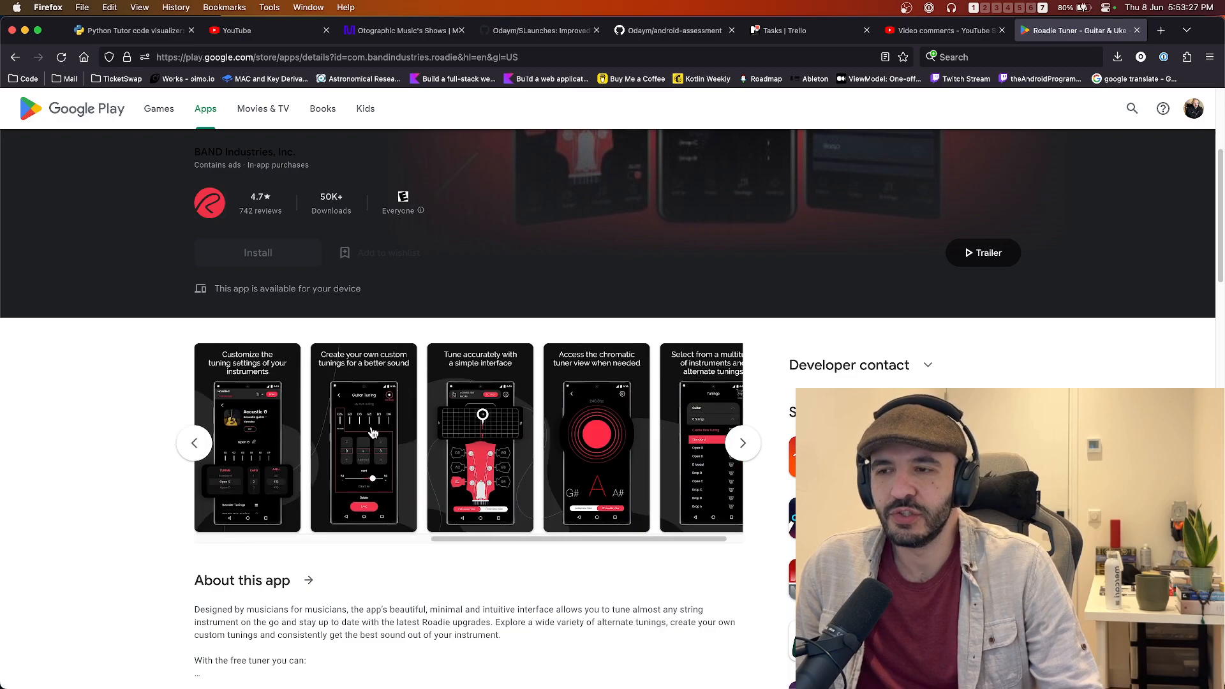
pyautogui.click(194, 443)
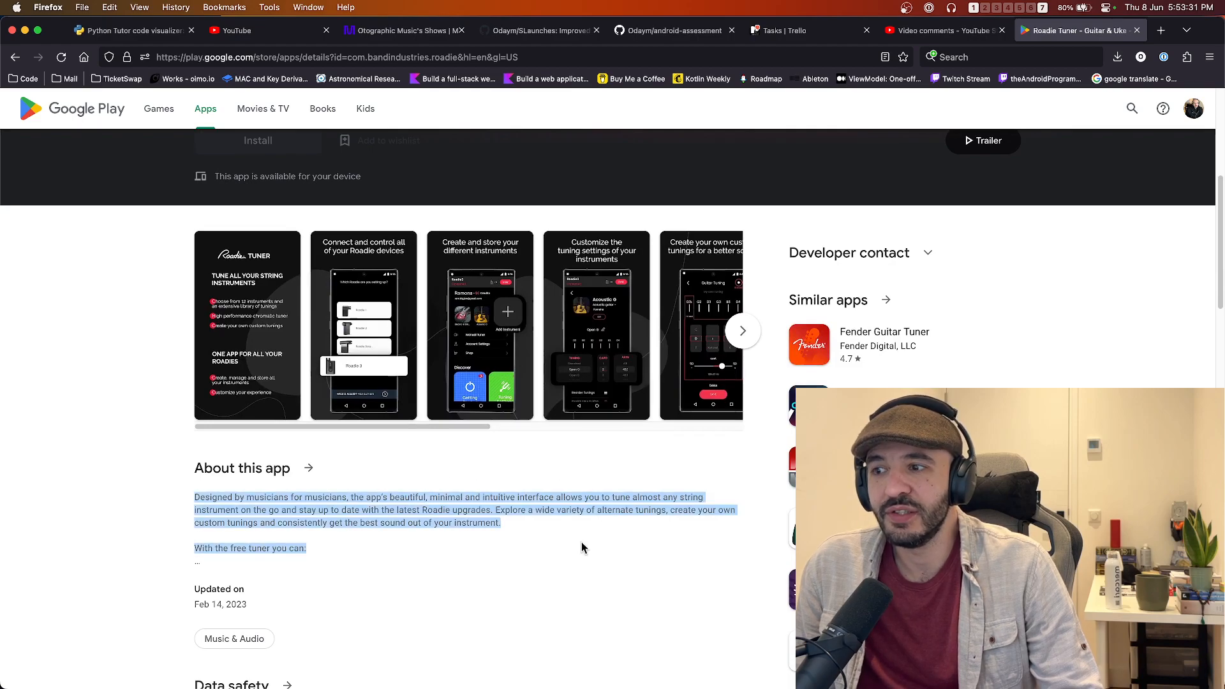
pyautogui.scroll(-3)
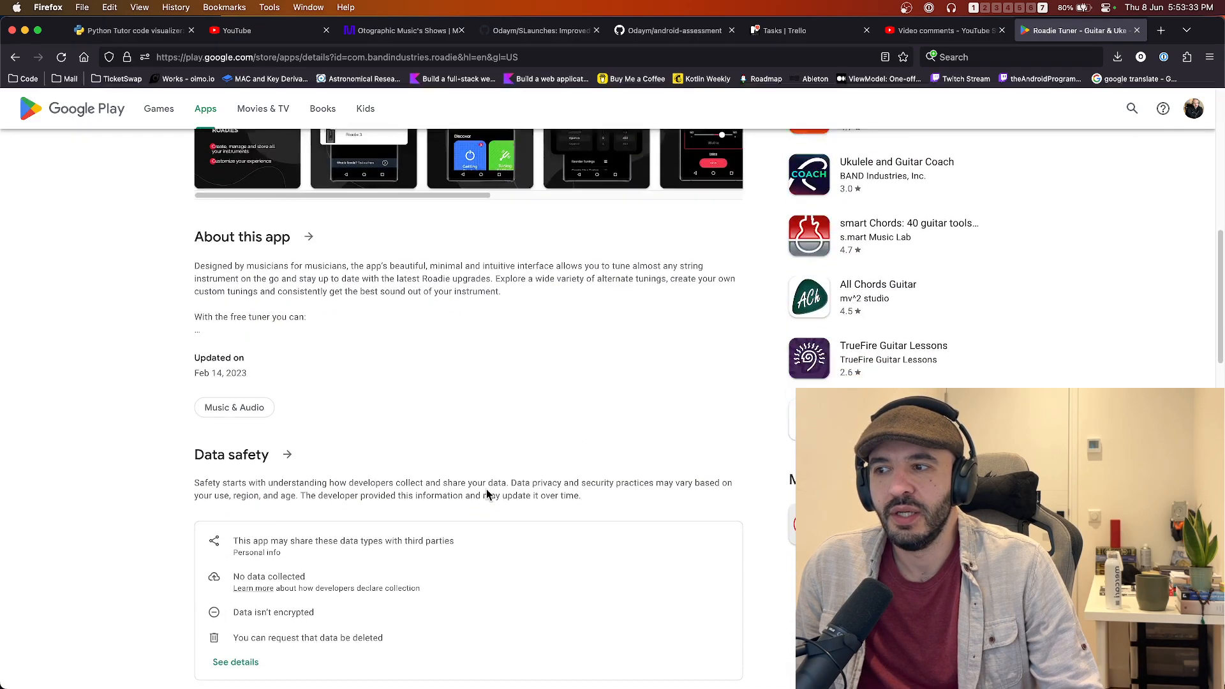
pyautogui.scroll(-3)
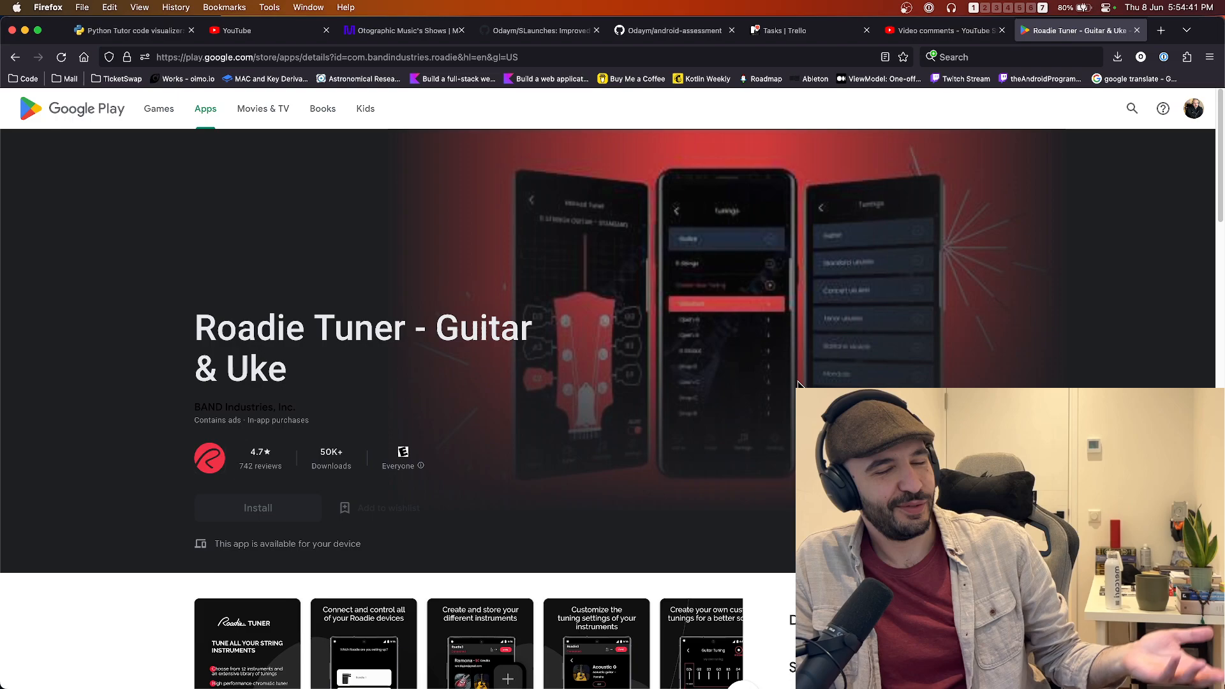
pyautogui.moveTo(767, 347)
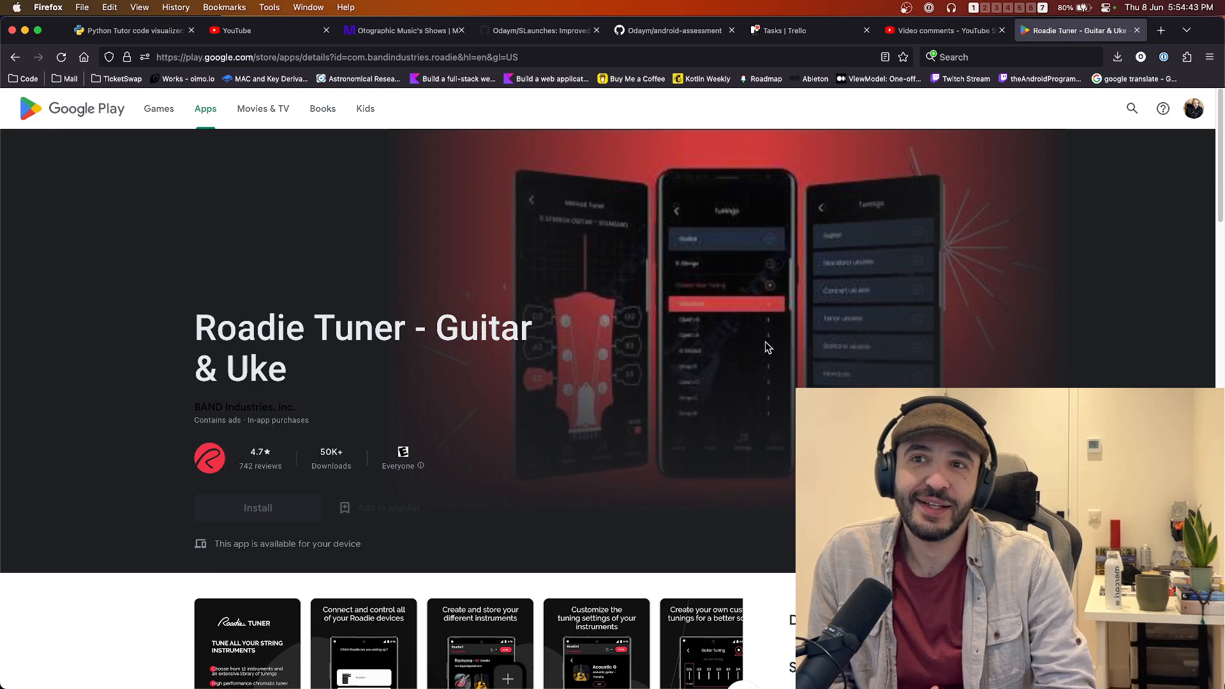
pyautogui.click(943, 30)
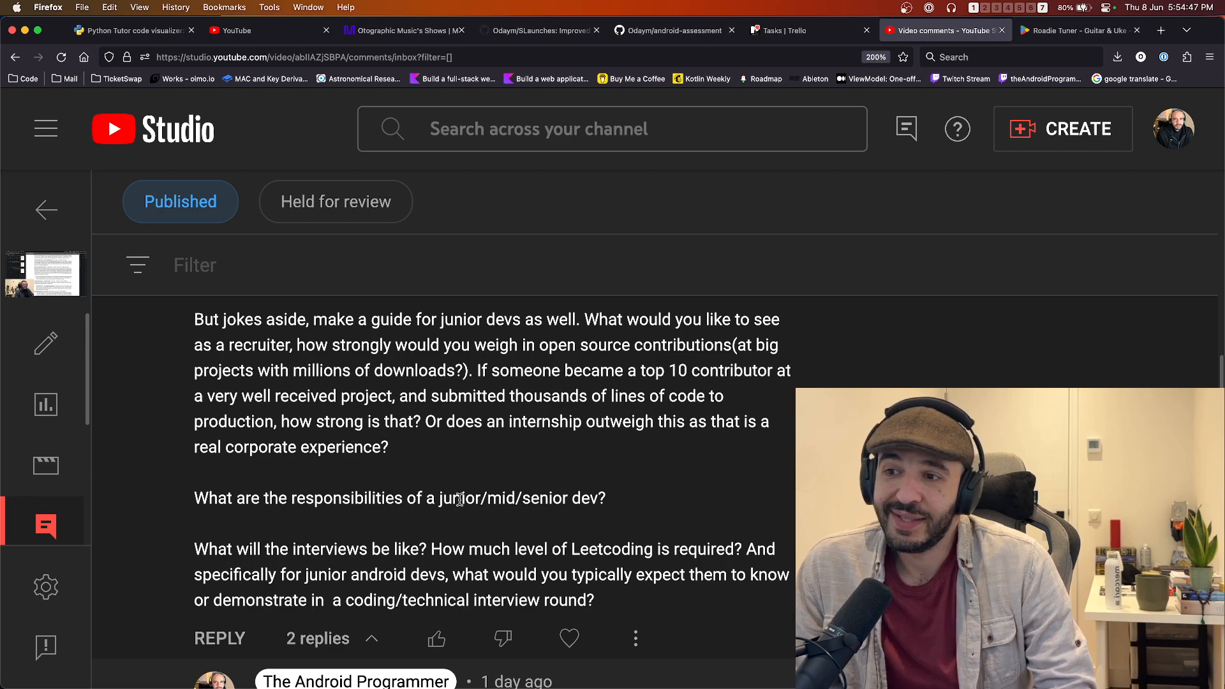
# Read the junior Android developer comment and scroll to the channel's reply beneath it
pyautogui.doubleClick(460, 498)
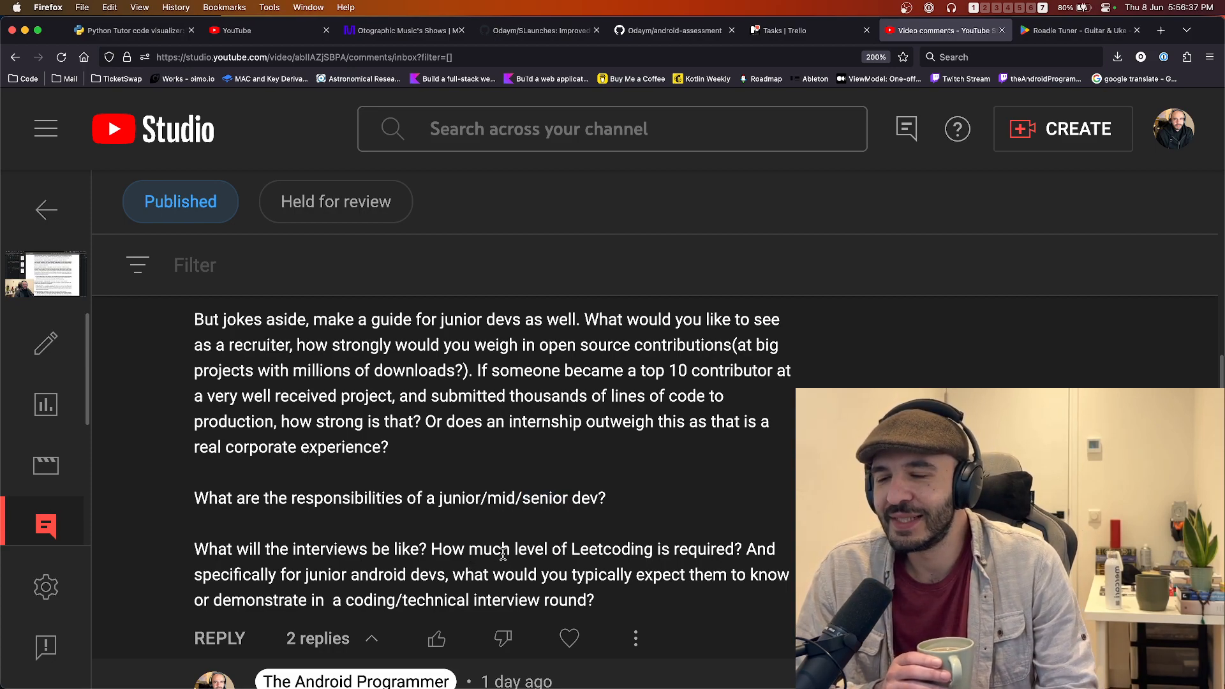
pyautogui.scroll(-3)
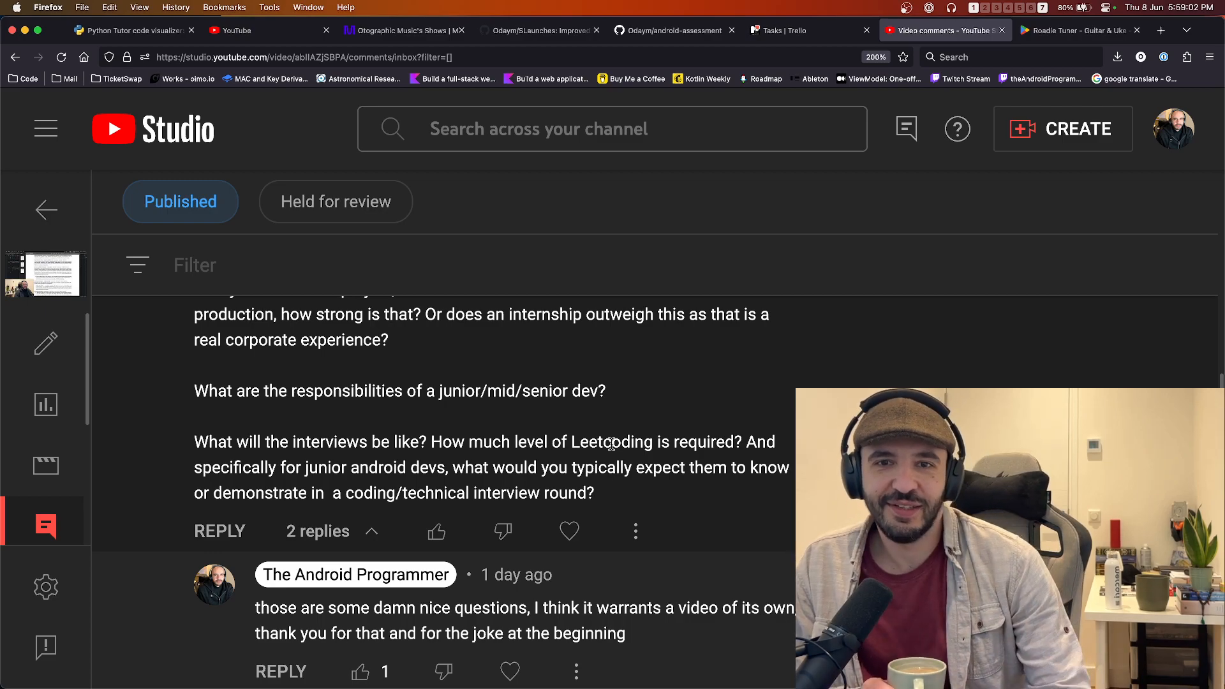
pyautogui.moveTo(617, 490)
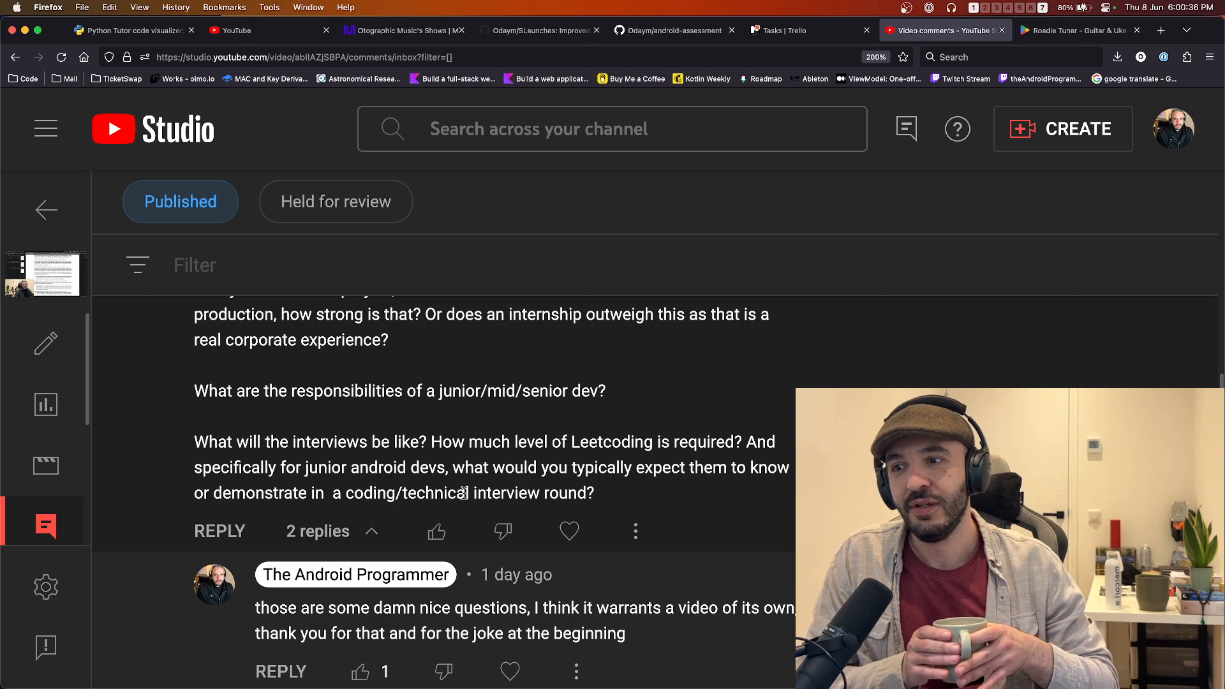
# Expand the comment's 2 replies to reveal the viewer's follow-up urging the video
pyautogui.scroll(-3)
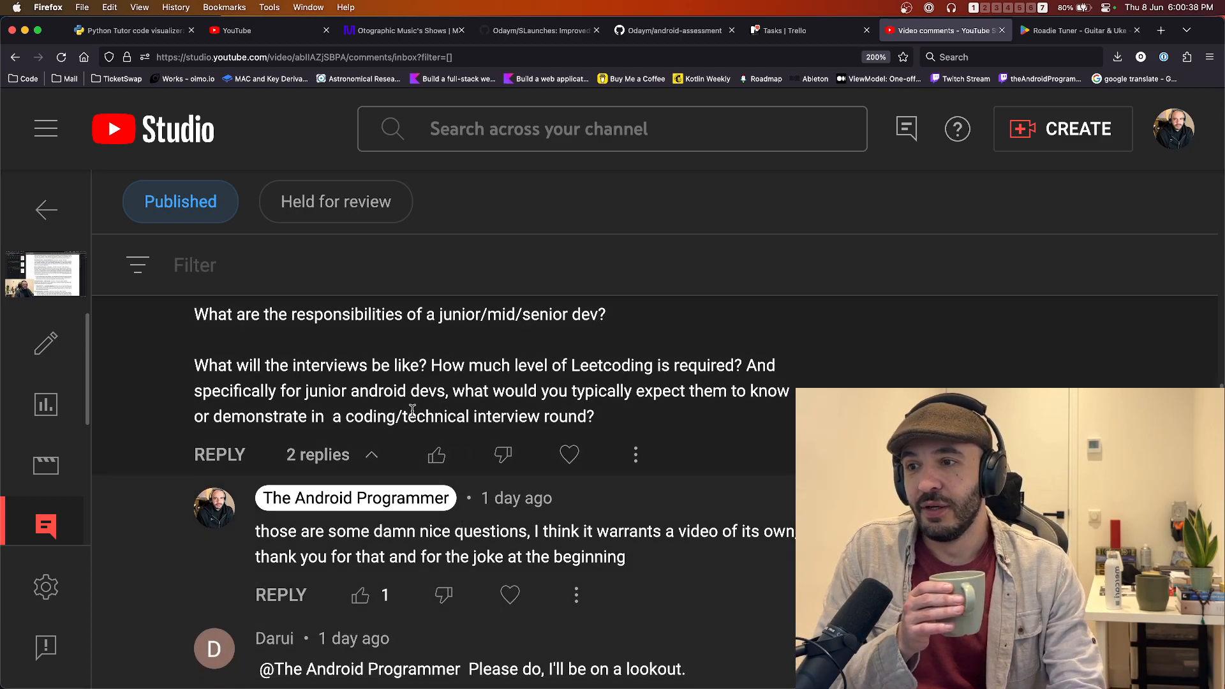
pyautogui.doubleClick(557, 416)
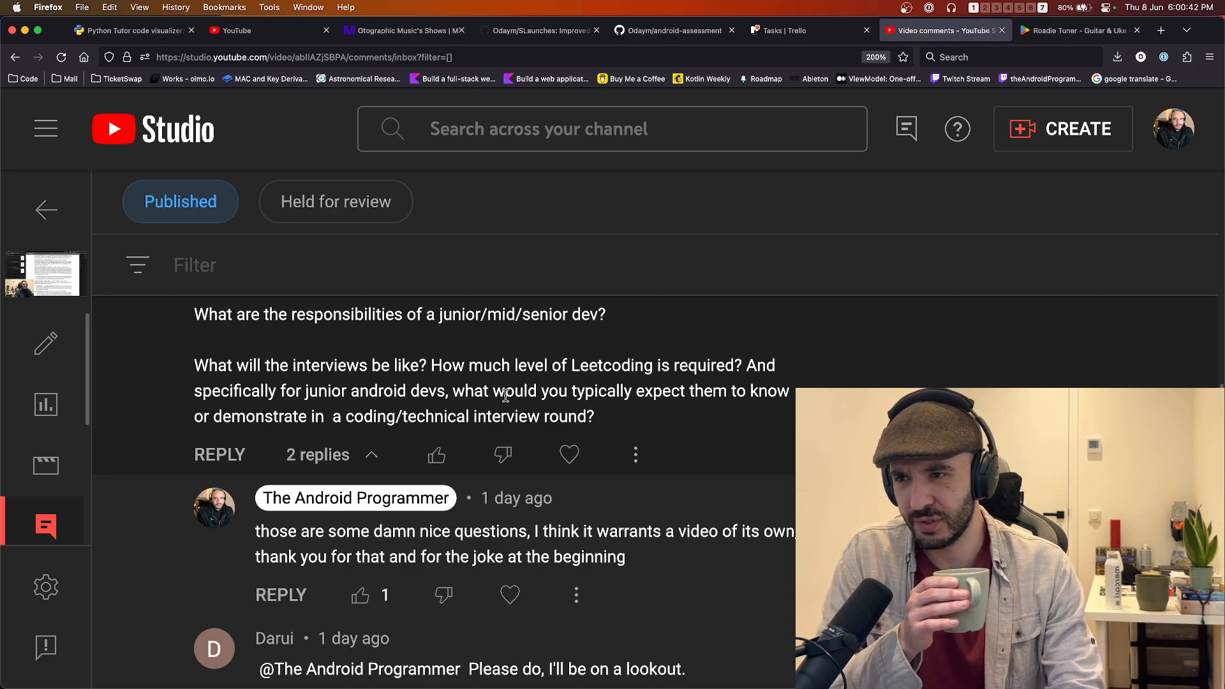
pyautogui.scroll(-3)
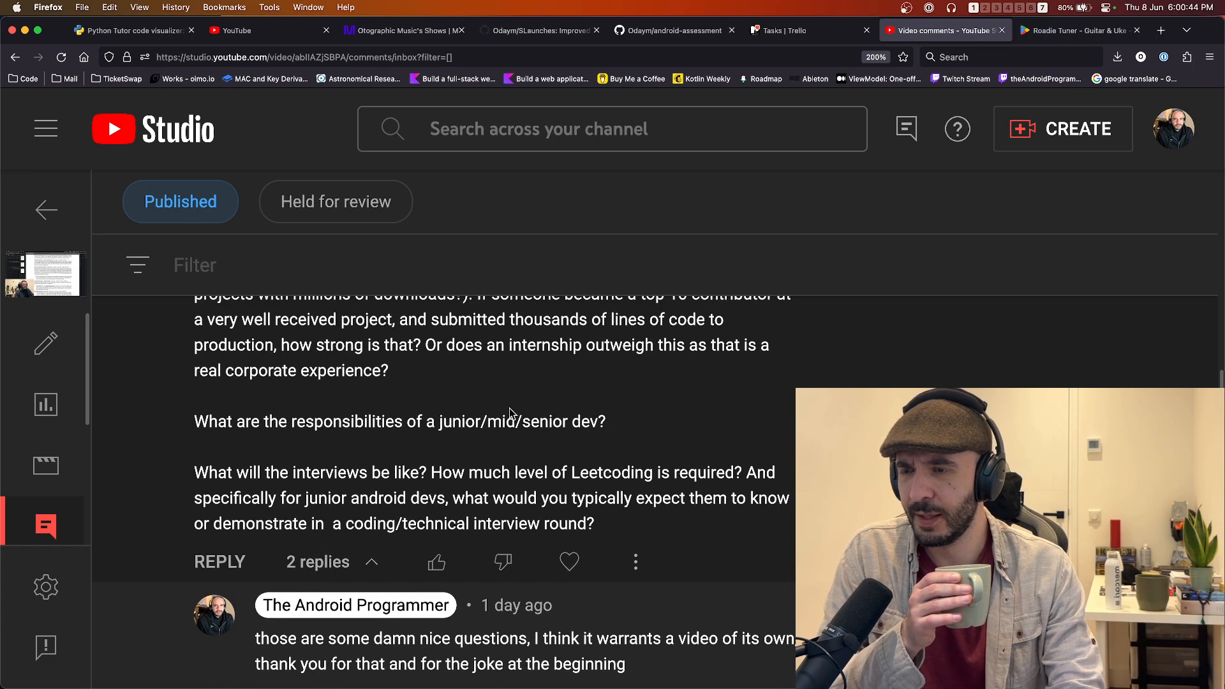